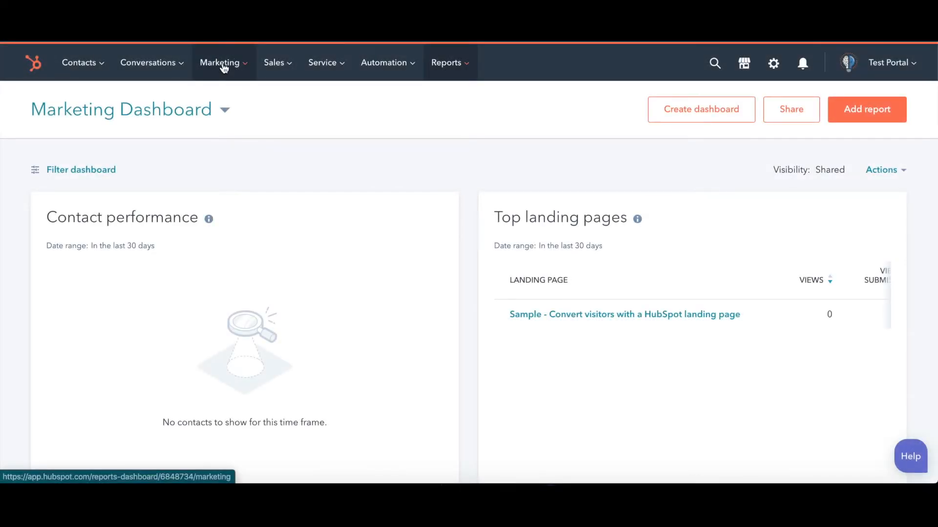
# - Create a new regular marketing email and browse the template gallery
pyautogui.click(219, 62)
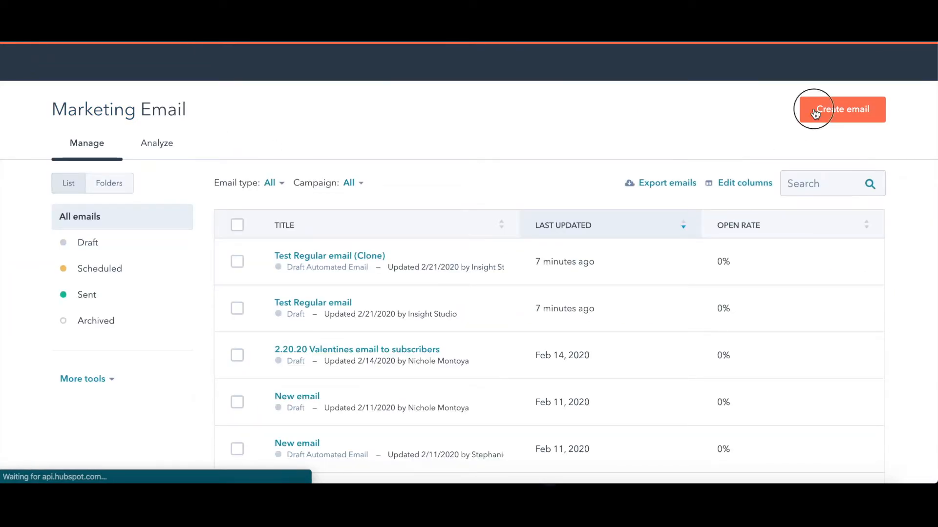
pyautogui.click(840, 109)
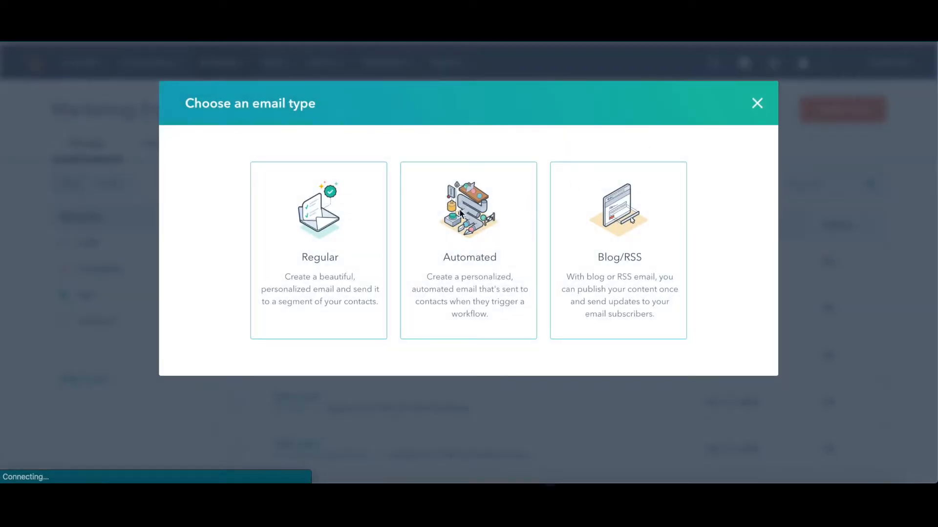
pyautogui.click(319, 250)
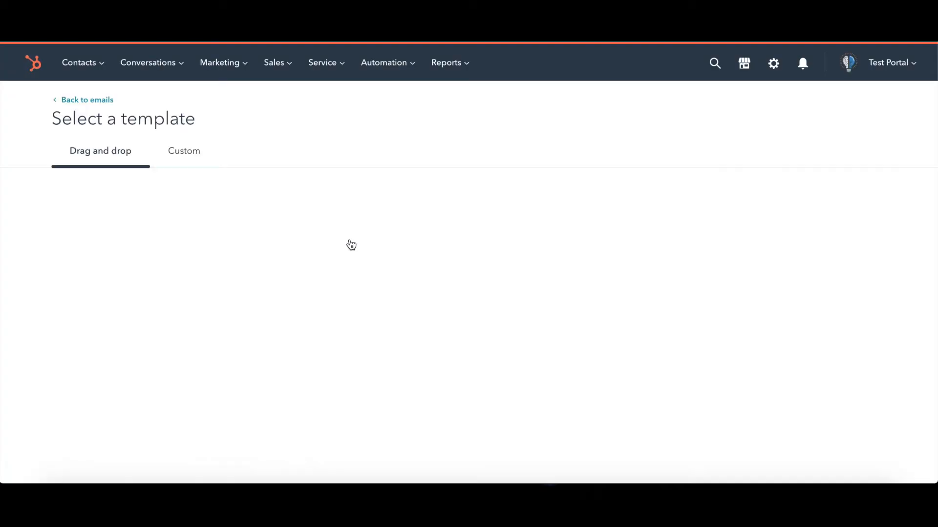
pyautogui.scroll(-3)
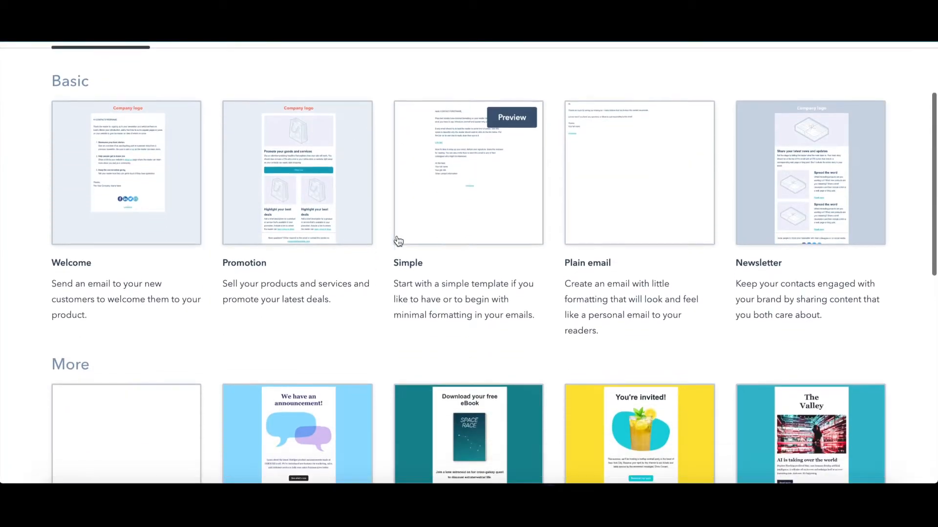
pyautogui.scroll(-3)
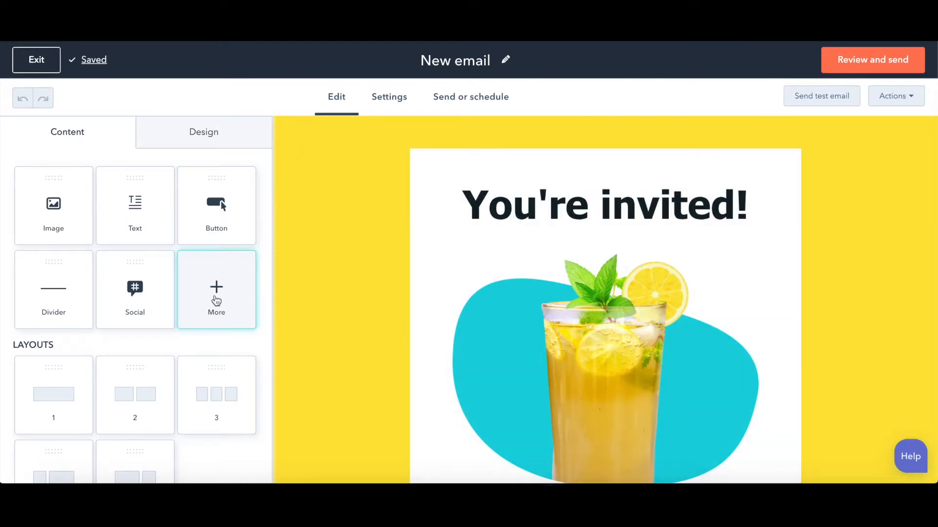
# - Check the extra content modules in the You're invited! draft, then scroll down to its button
pyautogui.click(215, 290)
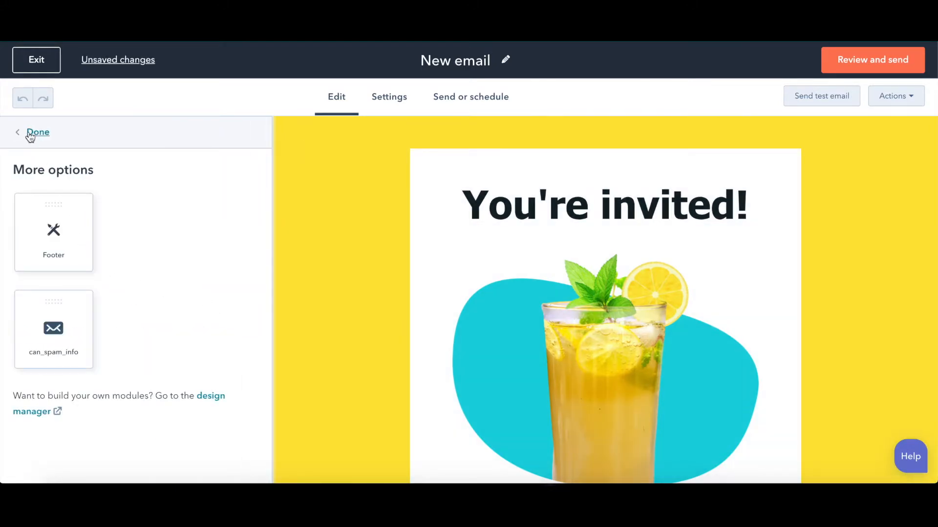
pyautogui.click(37, 132)
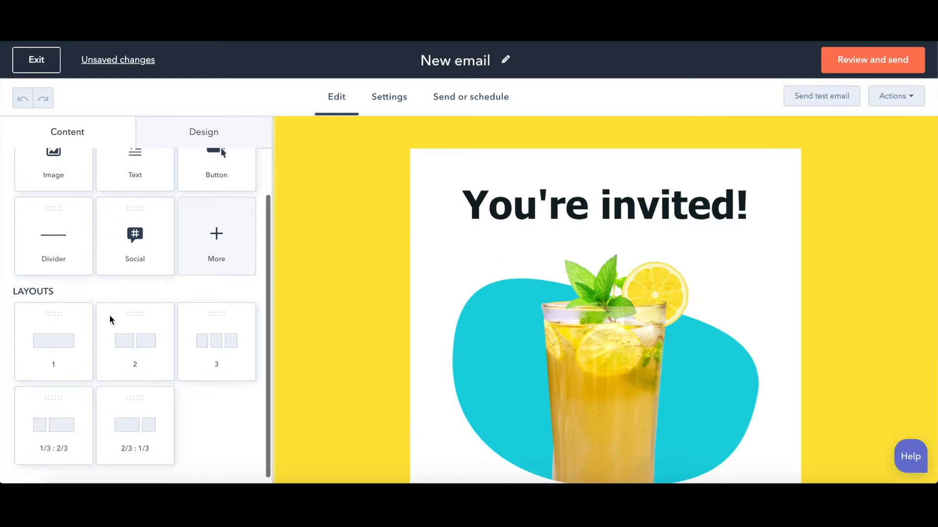
pyautogui.scroll(-3)
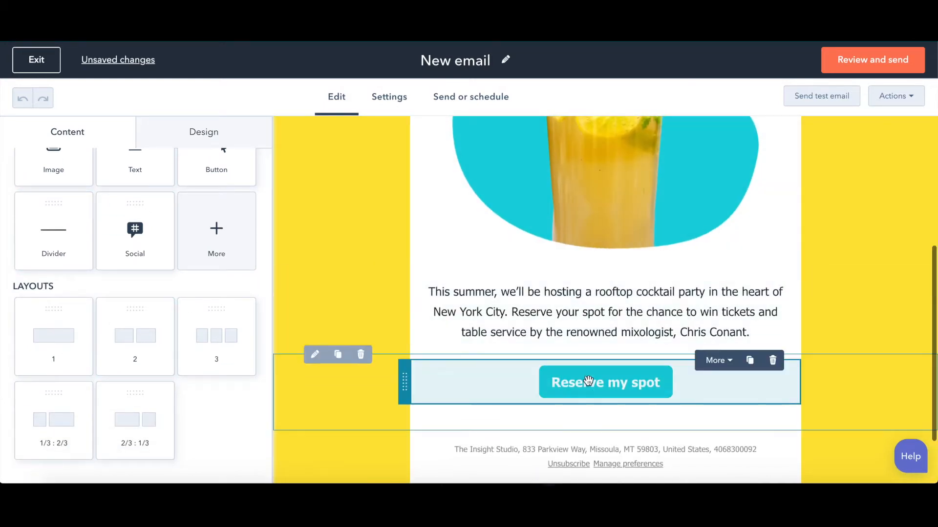
# - Open the Reserve my spot button's settings and browse its Link to destination options
pyautogui.click(314, 354)
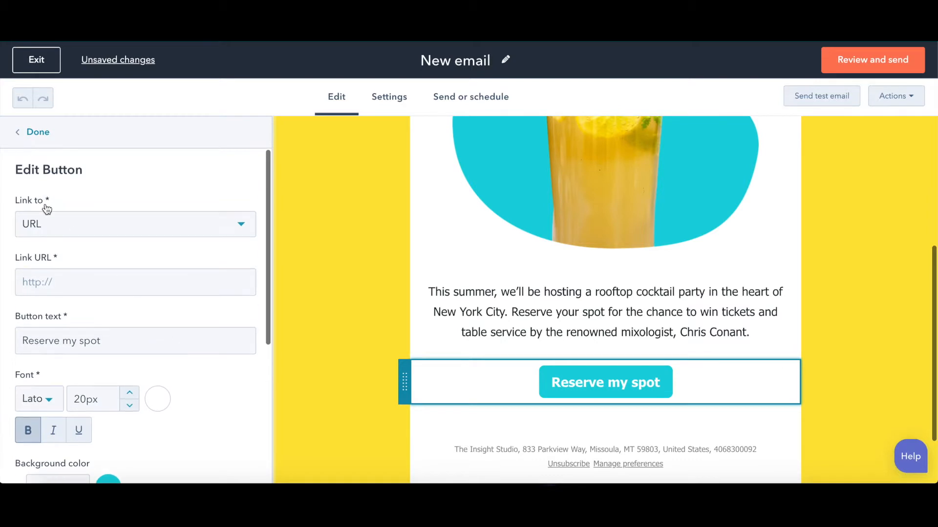
pyautogui.click(135, 223)
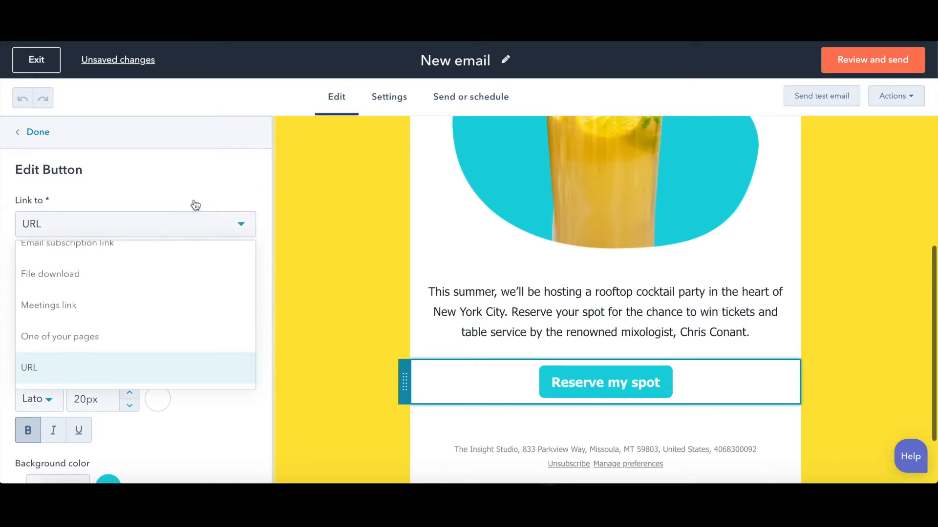
pyautogui.click(28, 368)
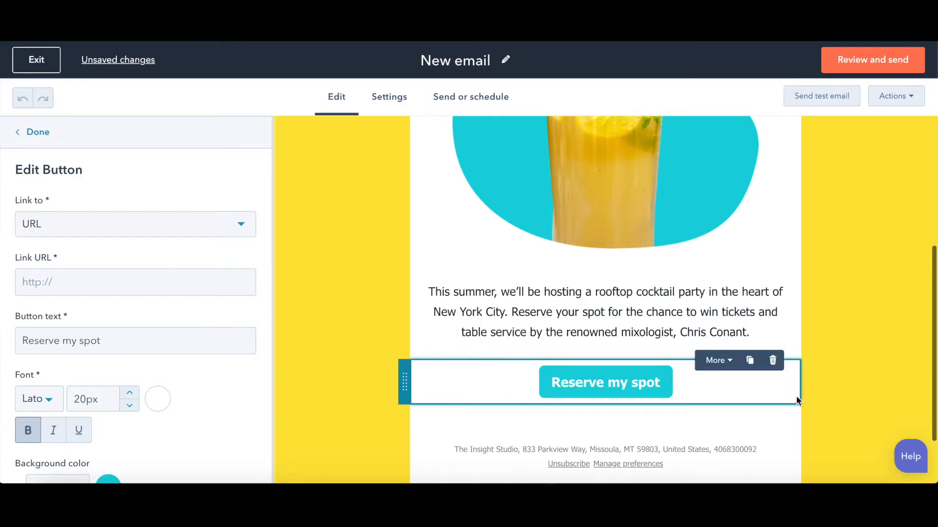
pyautogui.moveTo(788, 398)
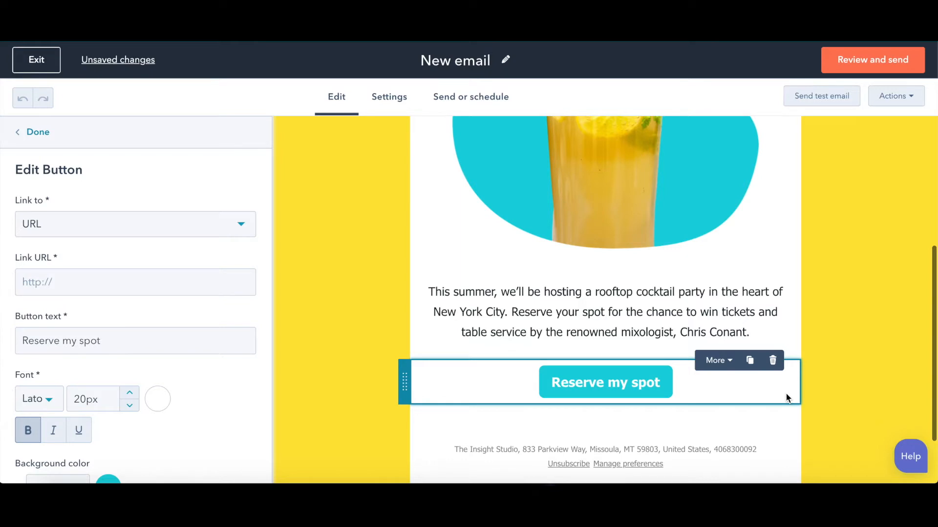
pyautogui.moveTo(668, 390)
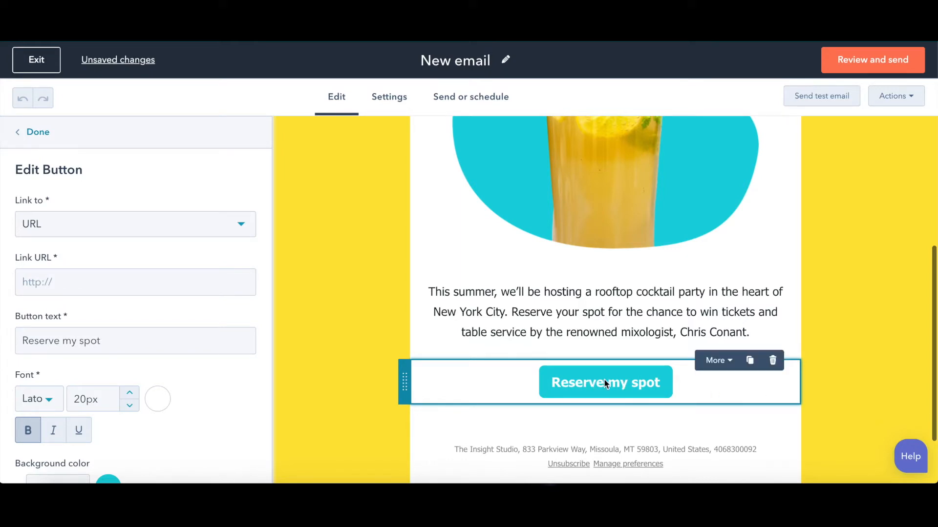
pyautogui.moveTo(418, 357)
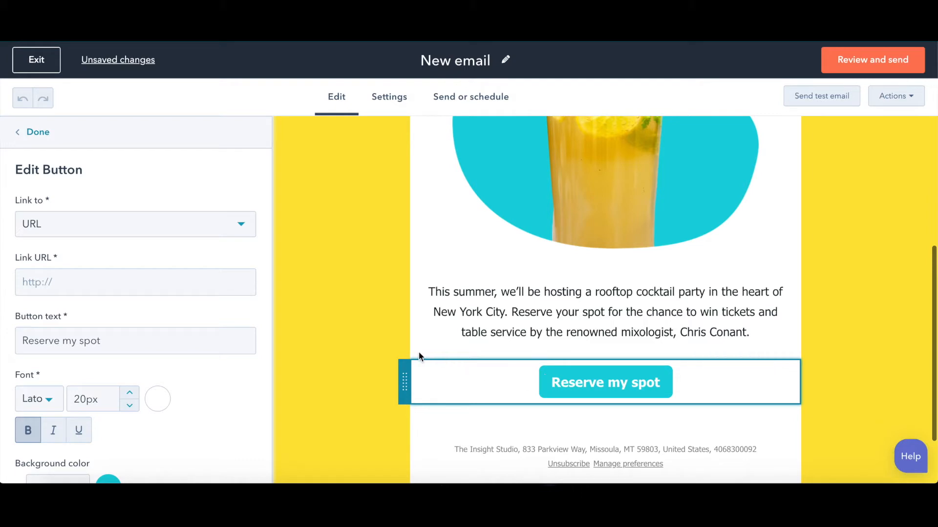
pyautogui.moveTo(411, 360)
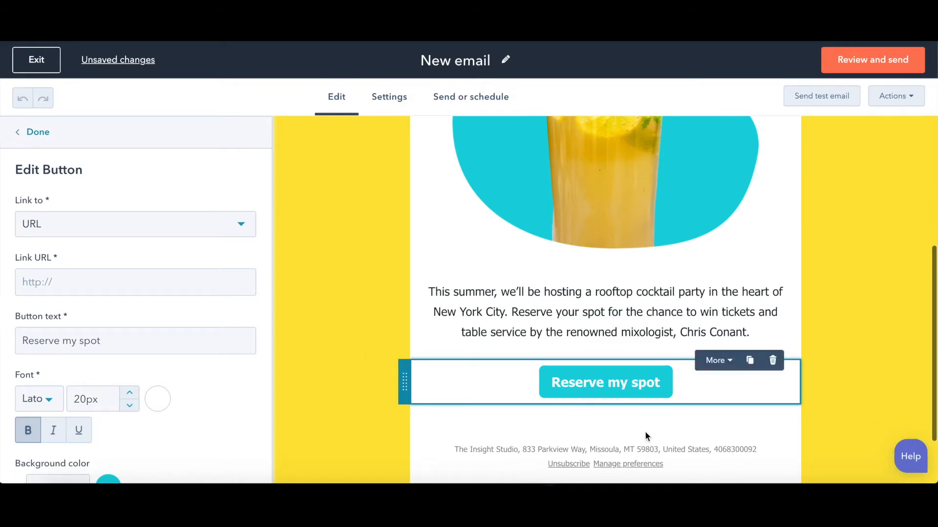
pyautogui.moveTo(458, 366)
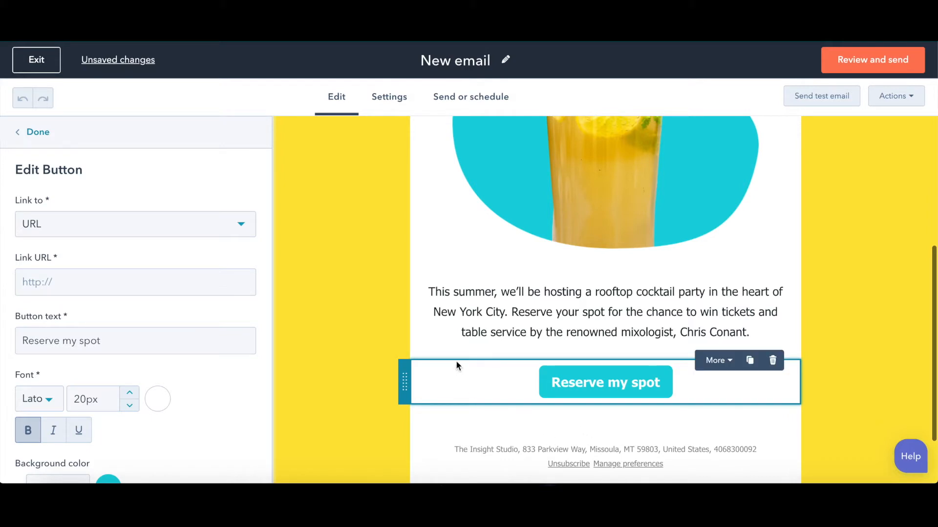
pyautogui.scroll(3)
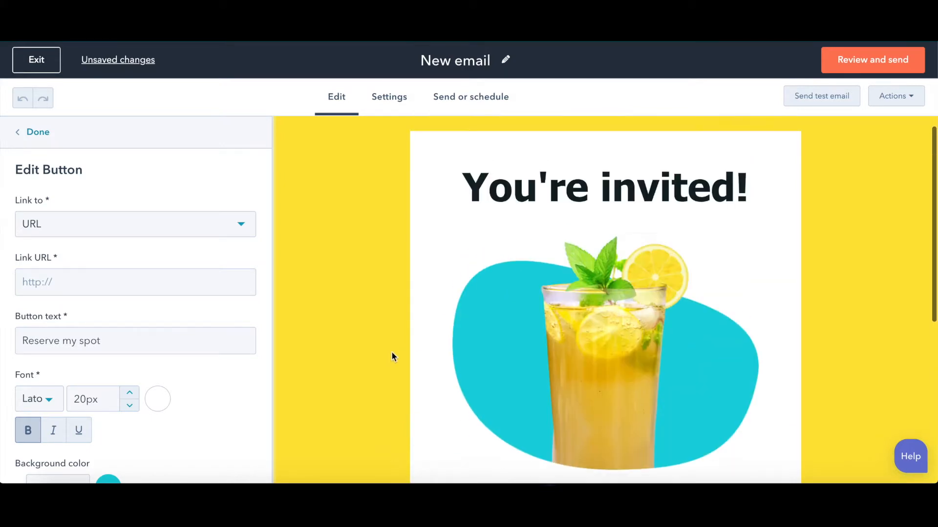
pyautogui.scroll(-3)
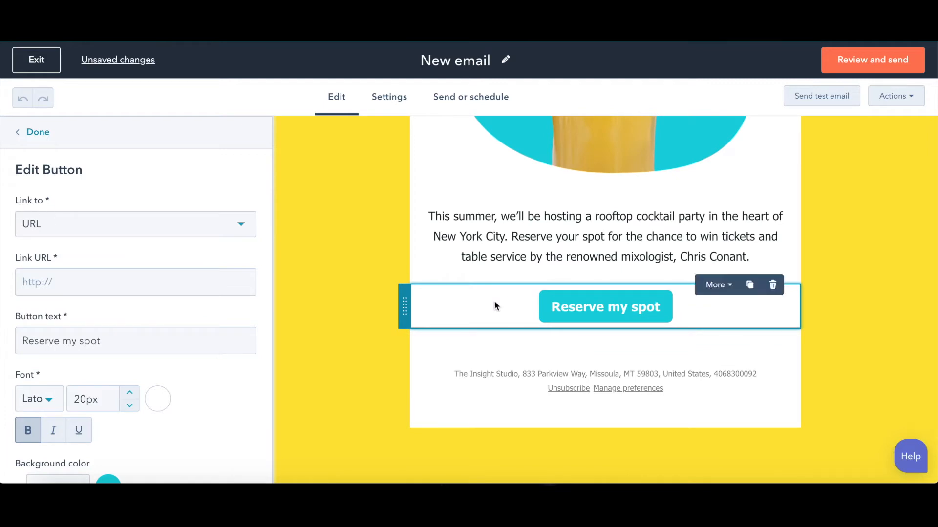
pyautogui.click(135, 223)
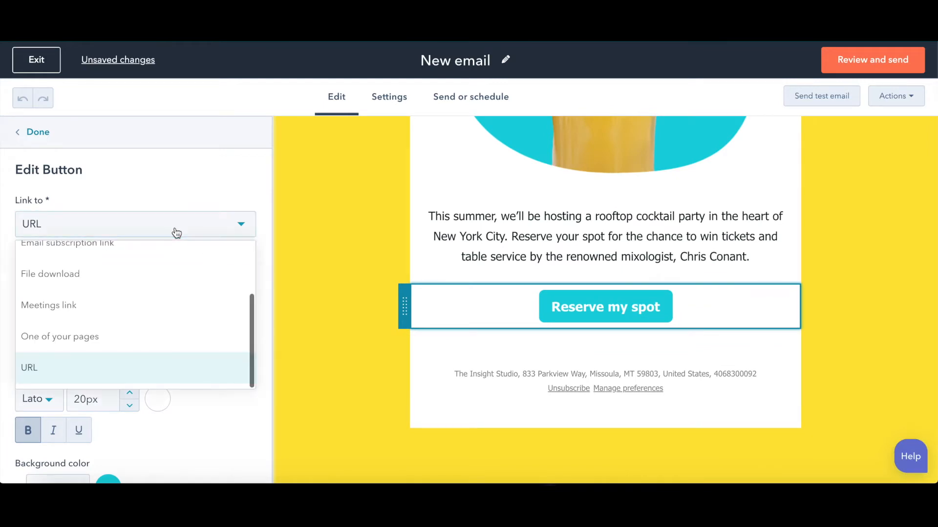
pyautogui.scroll(3)
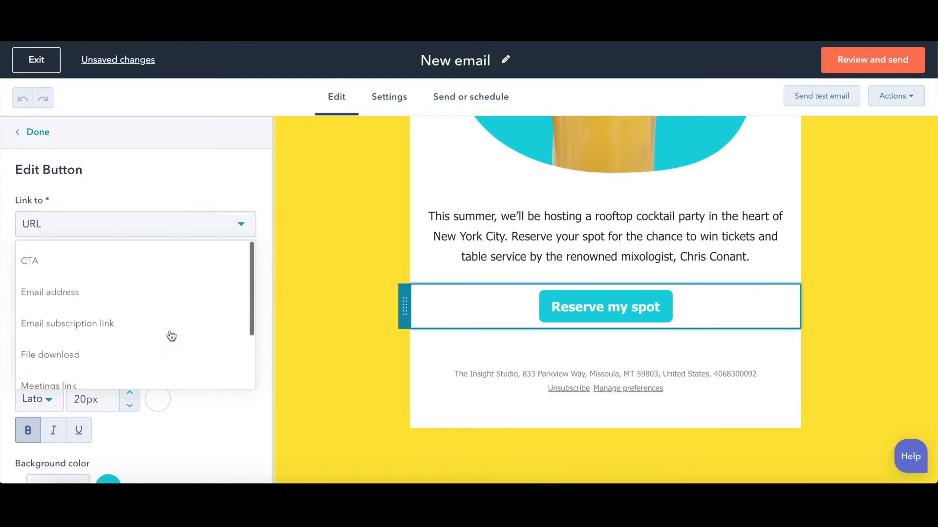
# - Set the button's link type to CTA and bring up the call-to-action picker
pyautogui.click(29, 261)
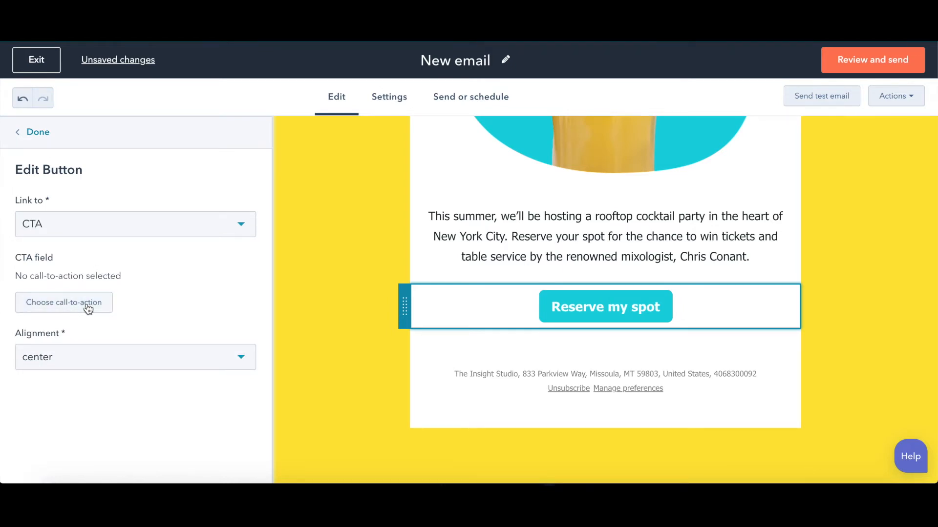
pyautogui.click(64, 302)
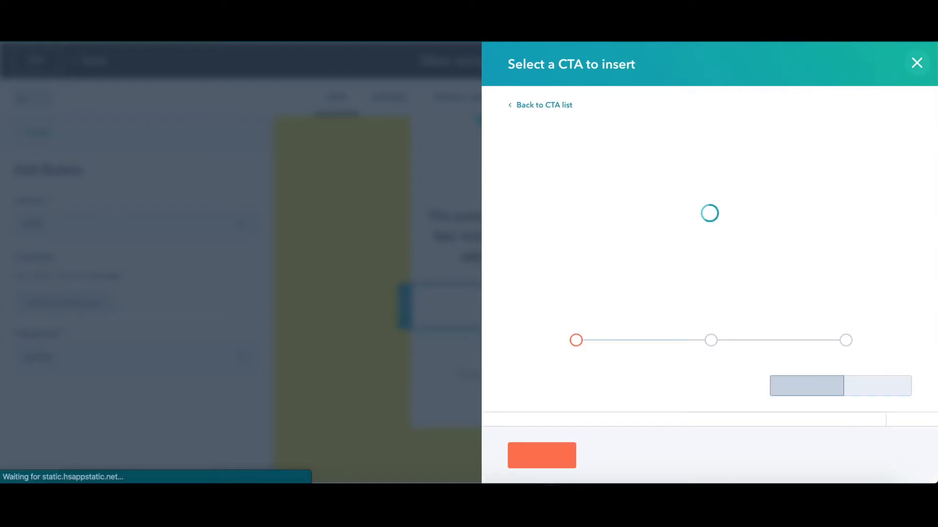
pyautogui.click(917, 63)
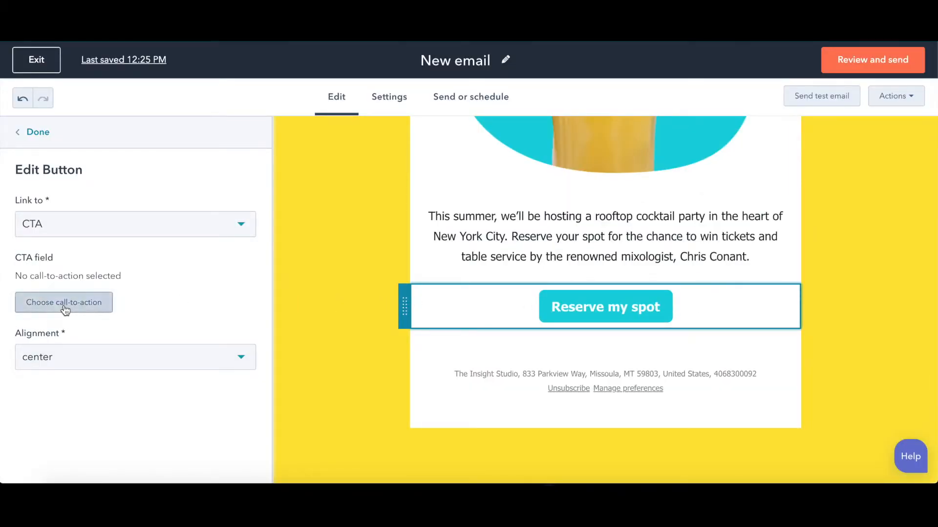
pyautogui.click(64, 302)
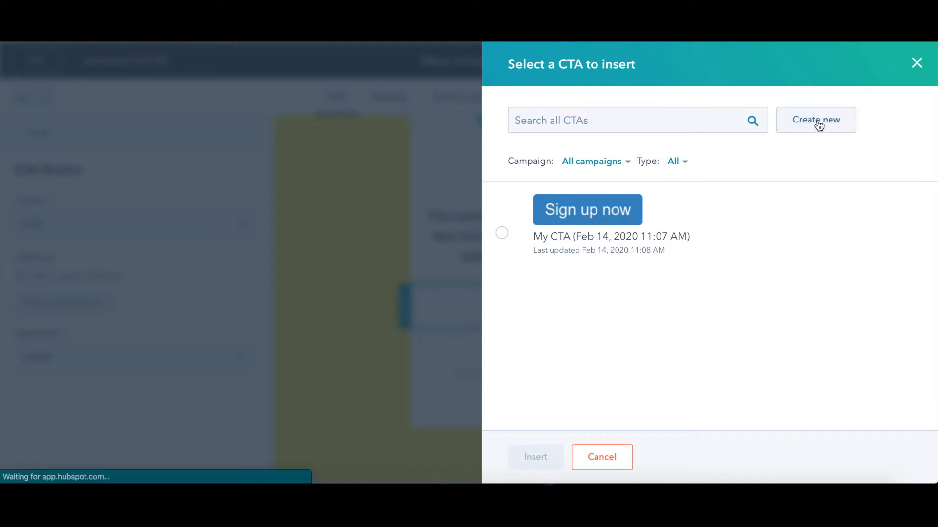
# - Design a new purple CTA reading 'Reserve my spot' and continue to its options
pyautogui.click(815, 121)
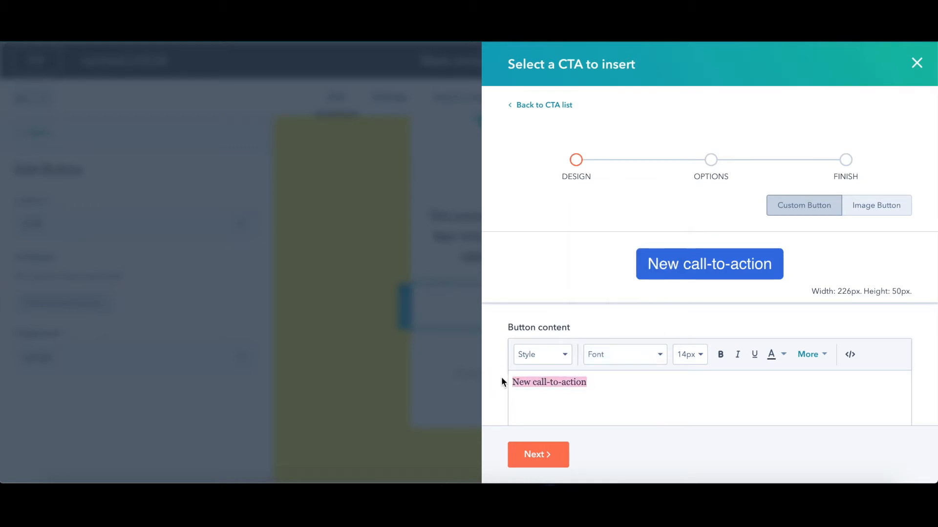
pyautogui.write('Reserv')
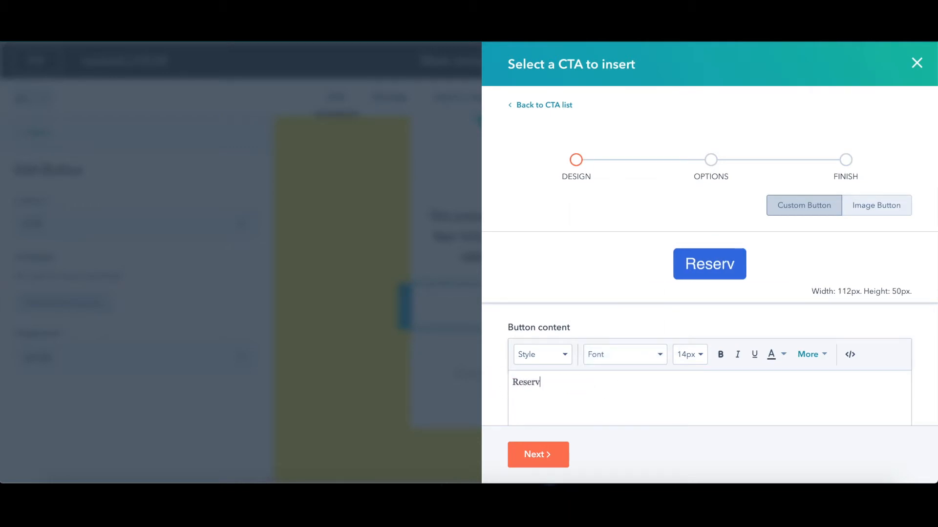
pyautogui.write('e my spot')
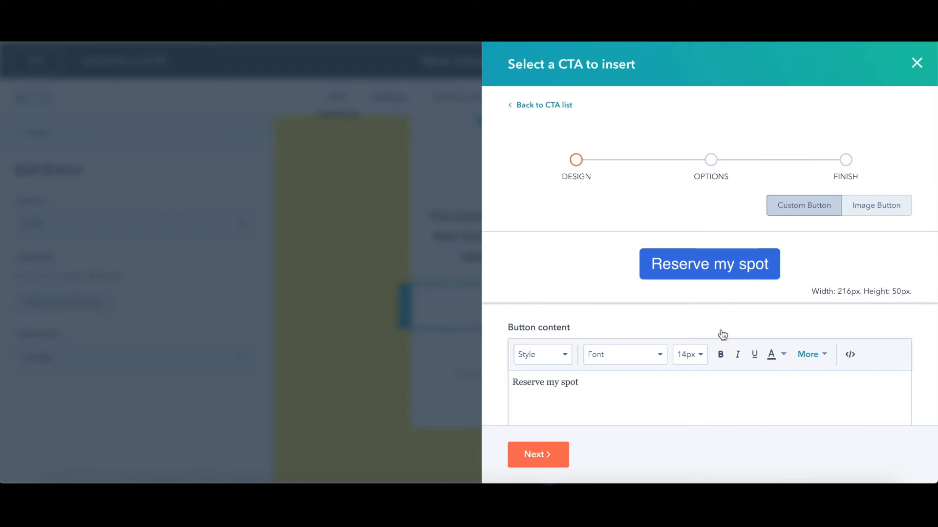
pyautogui.scroll(-3)
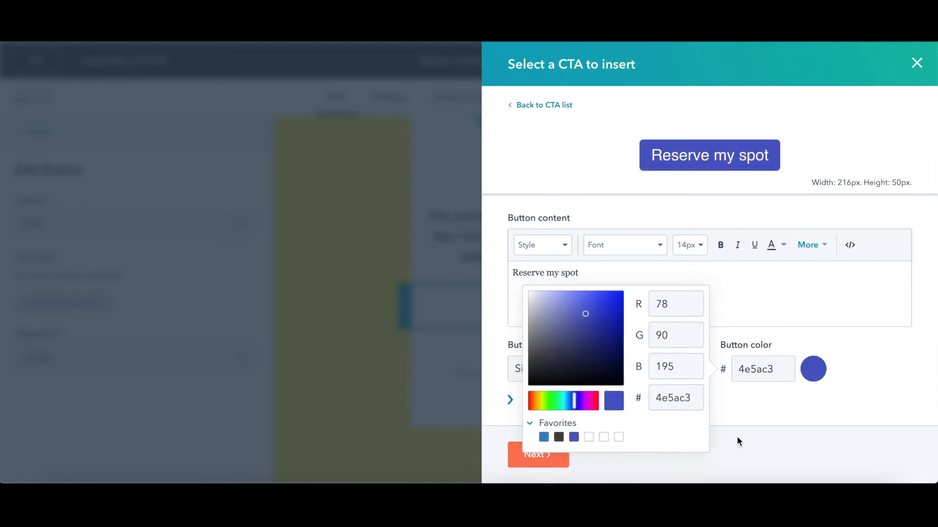
pyautogui.click(739, 442)
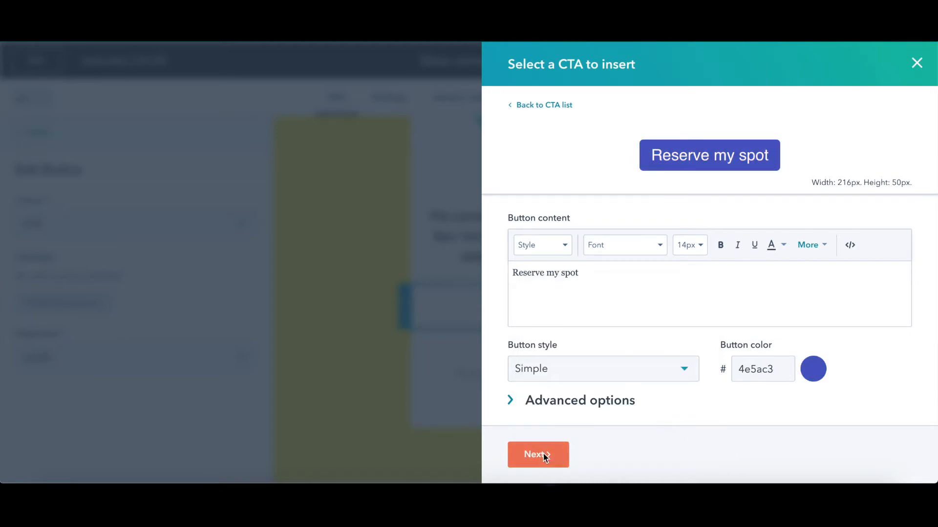
pyautogui.click(537, 454)
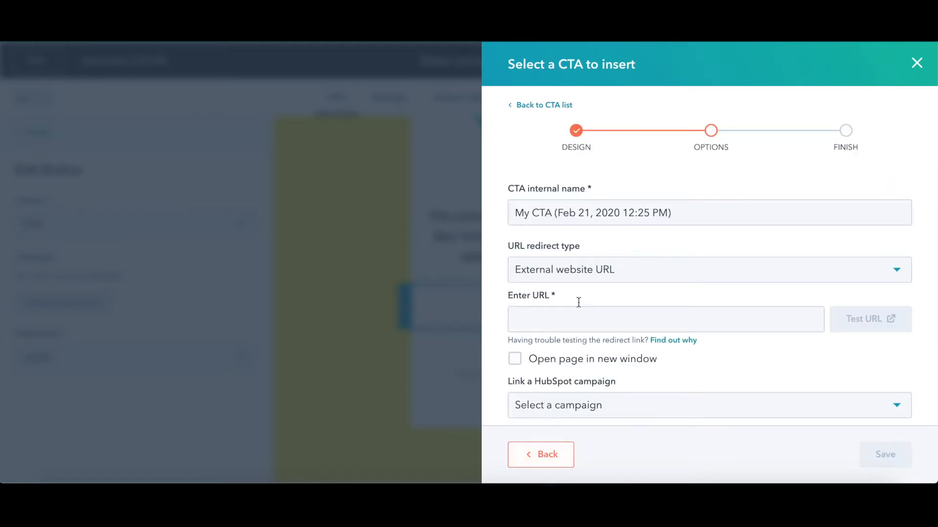
# - Link the CTA to the Typeform URL, name it 'Reserve my spot: drinks at the Dram Shop', and save
pyautogui.write('https://theinsightstudio.typeform.com/to/TtjZIA')
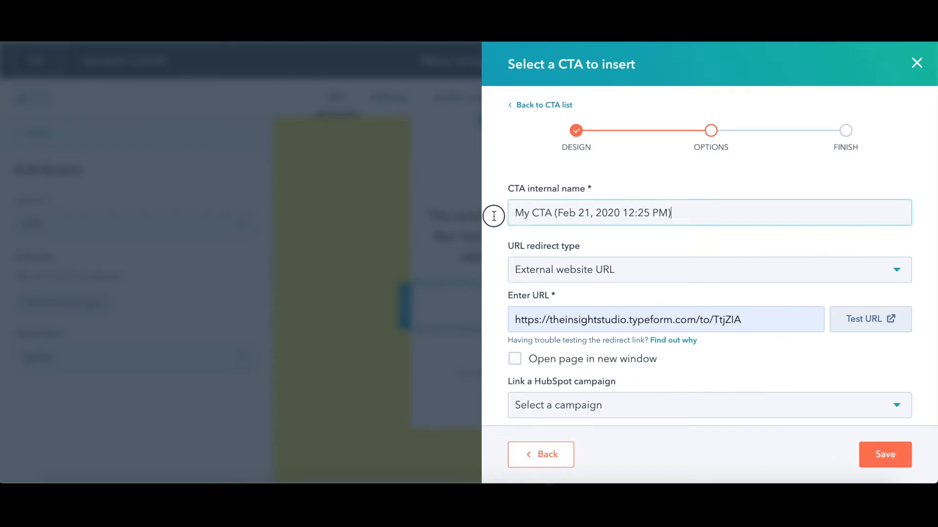
pyautogui.write('Reserve my')
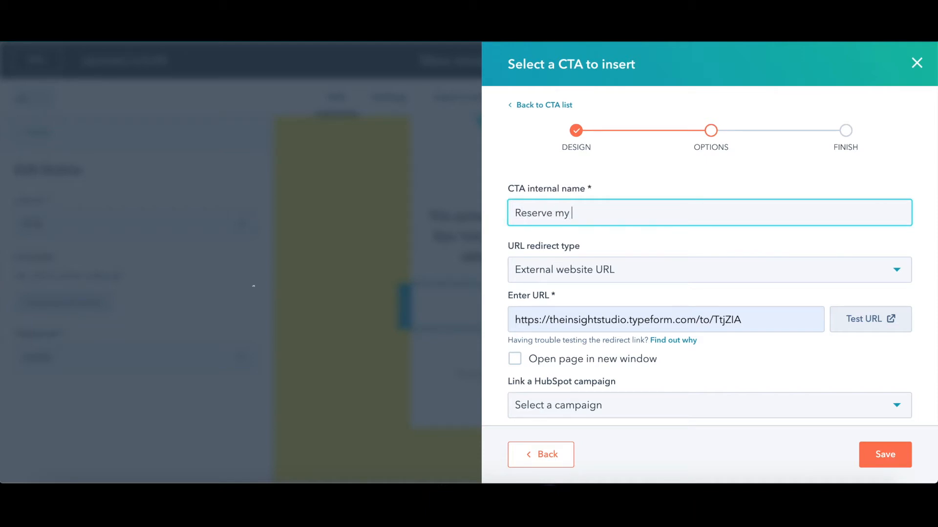
pyautogui.write('spot:')
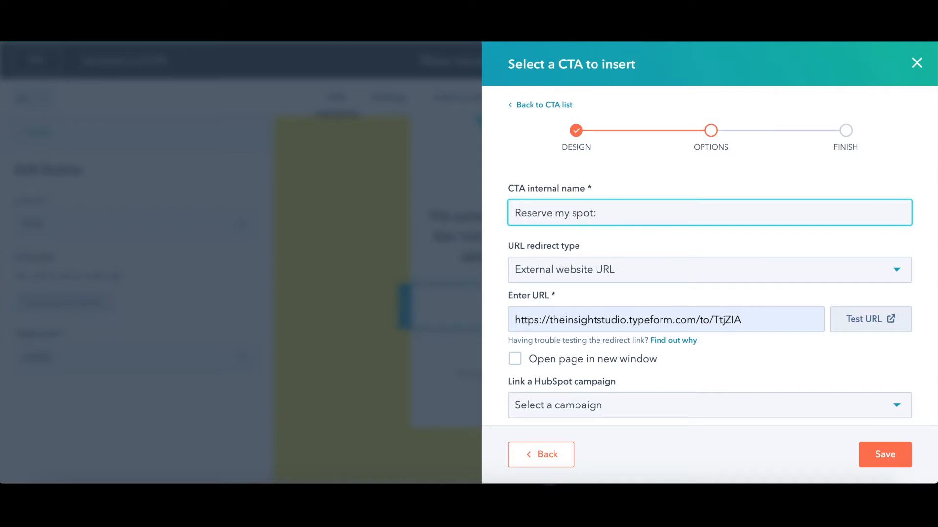
pyautogui.moveTo(521, 197)
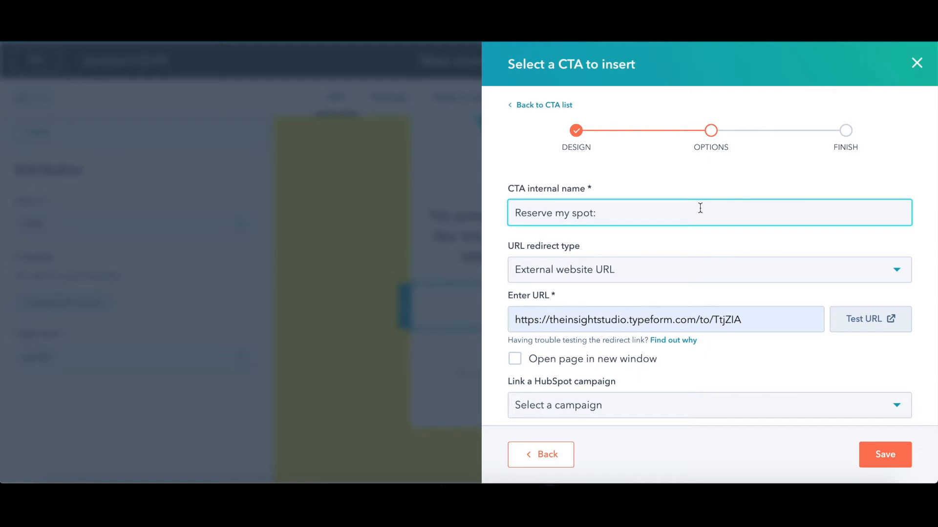
pyautogui.write('drinks at the Dr')
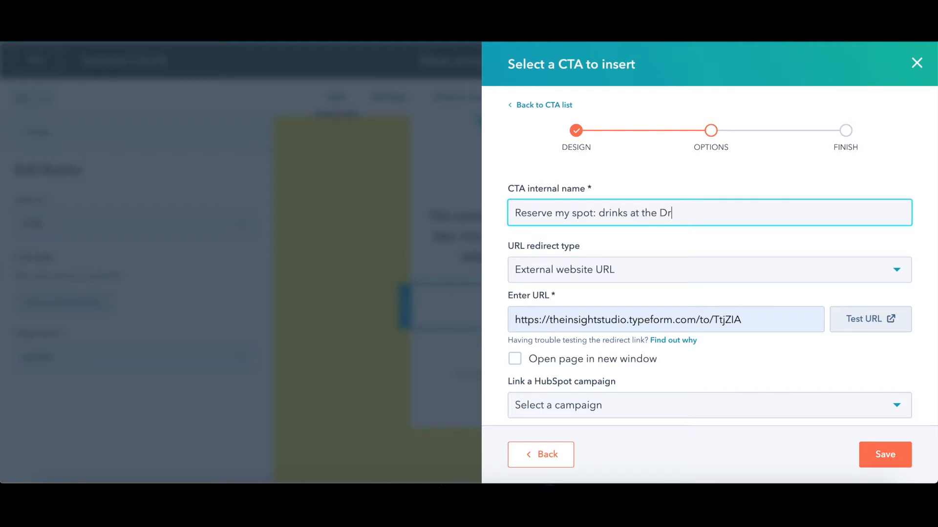
pyautogui.write('am Shop')
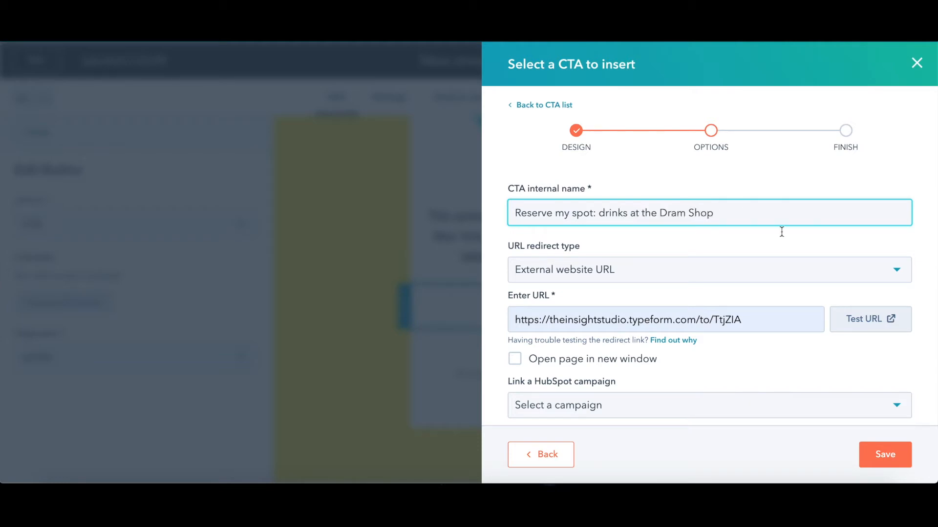
pyautogui.click(885, 454)
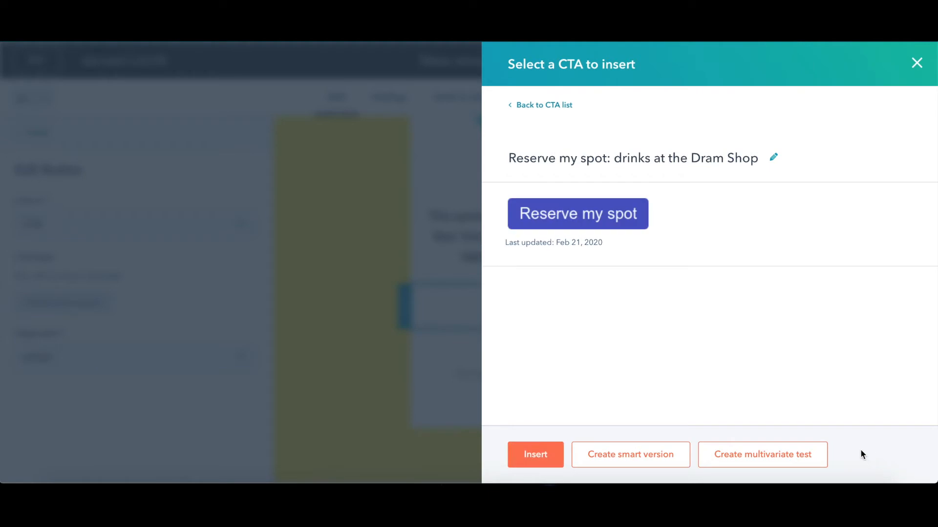
# - Insert the saved Dram Shop CTA into the email and select the inserted button block
pyautogui.click(535, 454)
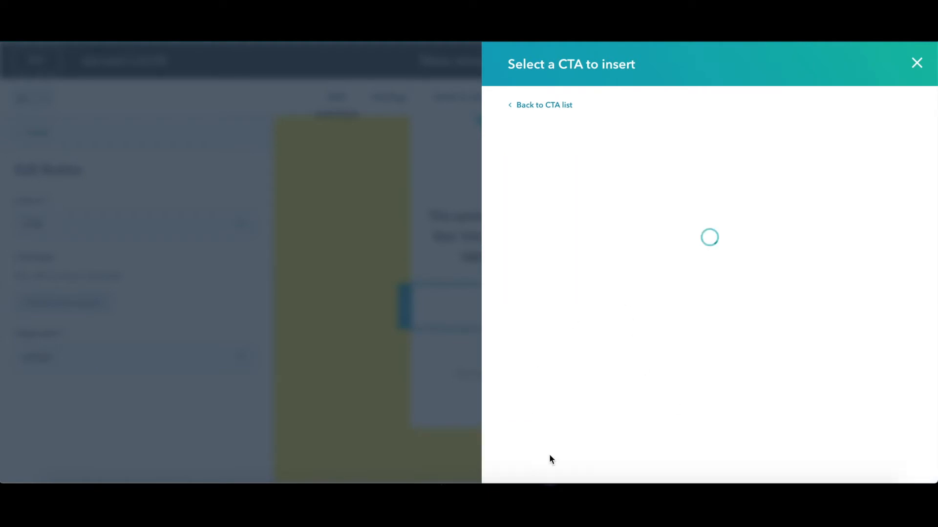
pyautogui.click(916, 63)
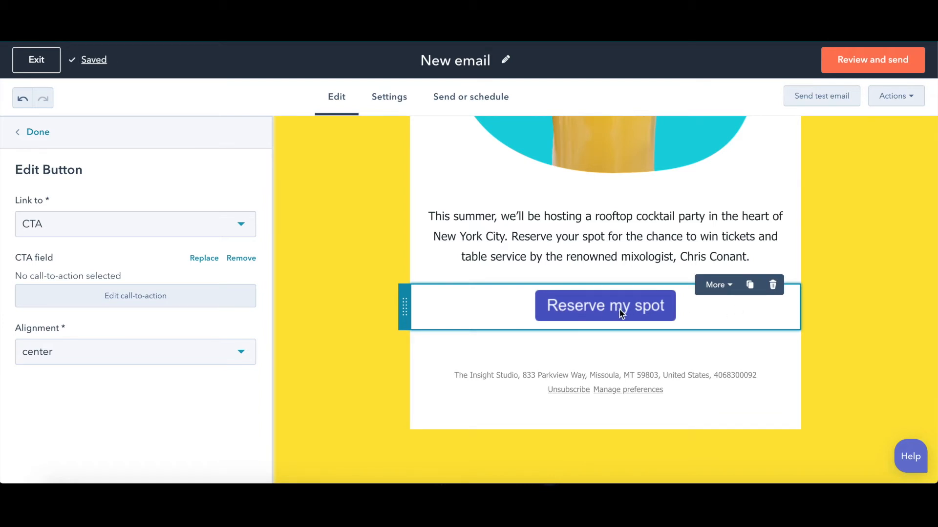
pyautogui.moveTo(529, 322)
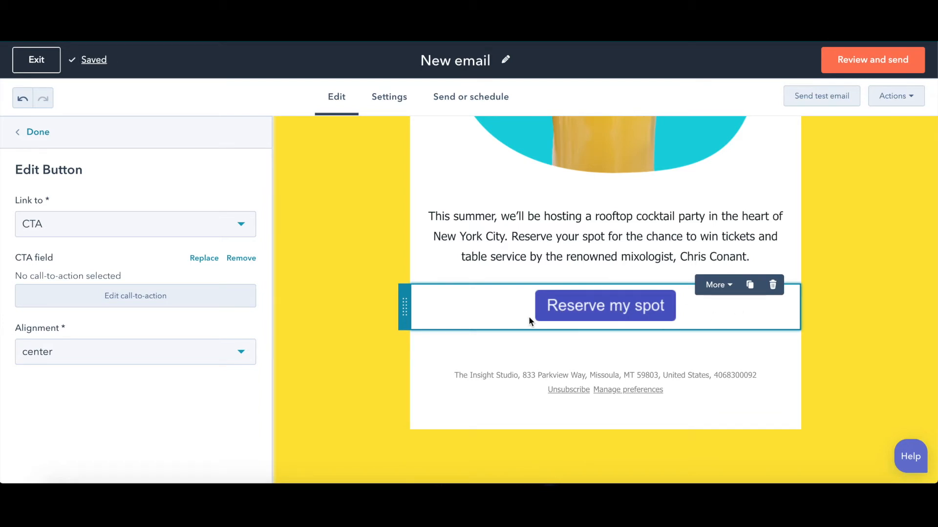
pyautogui.moveTo(545, 318)
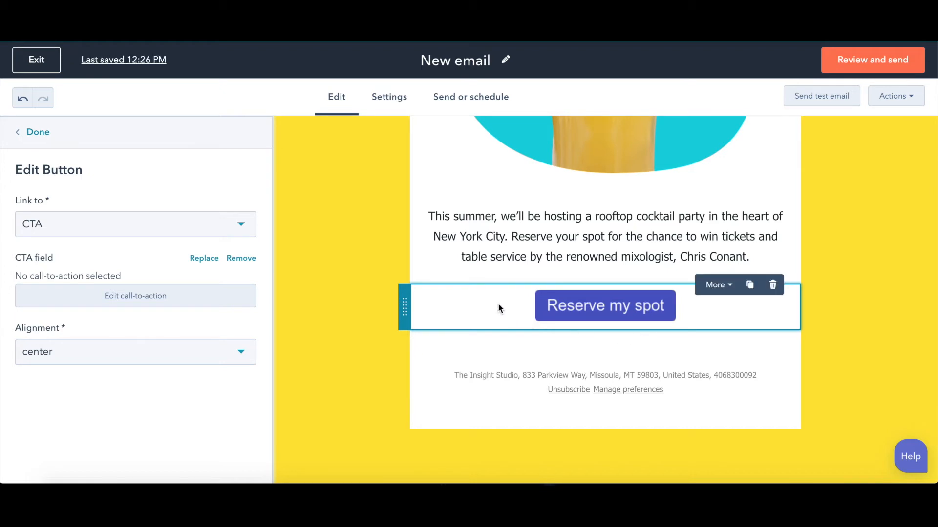
pyautogui.moveTo(453, 335)
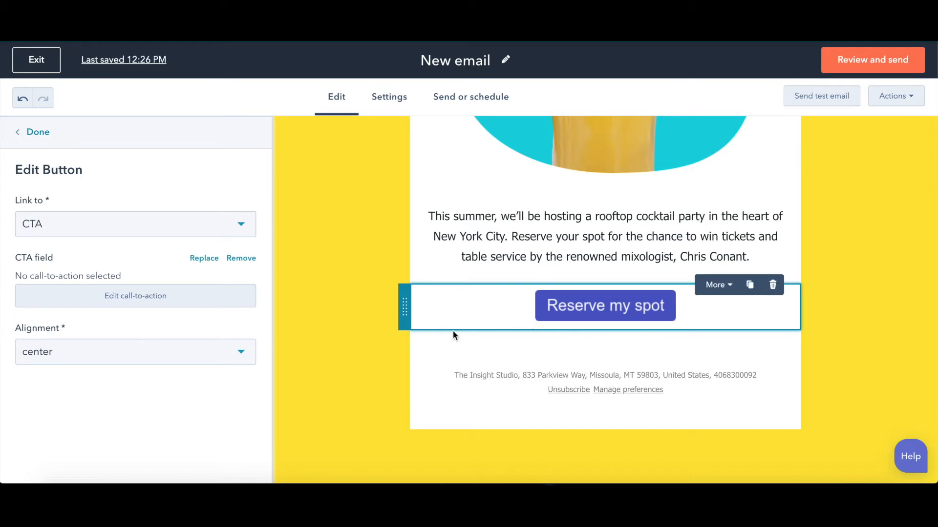
pyautogui.moveTo(414, 291)
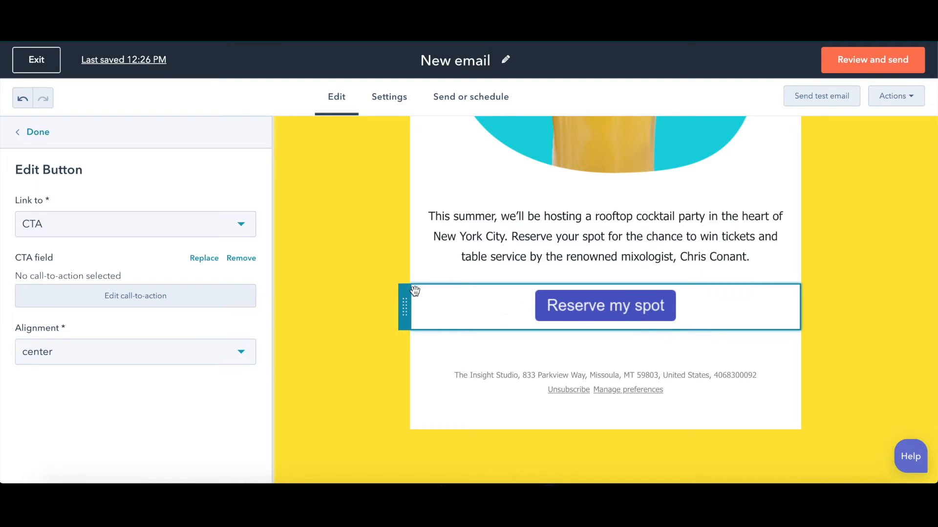
pyautogui.moveTo(520, 306)
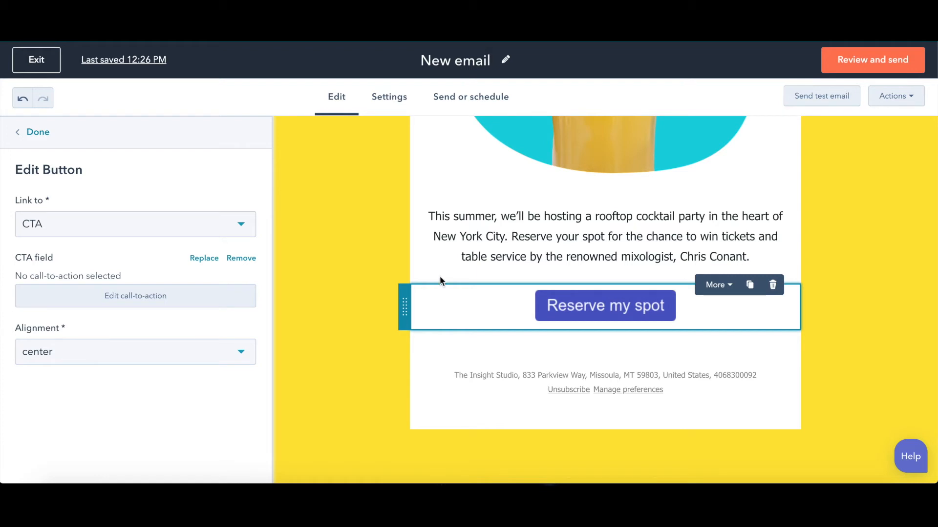
pyautogui.moveTo(221, 327)
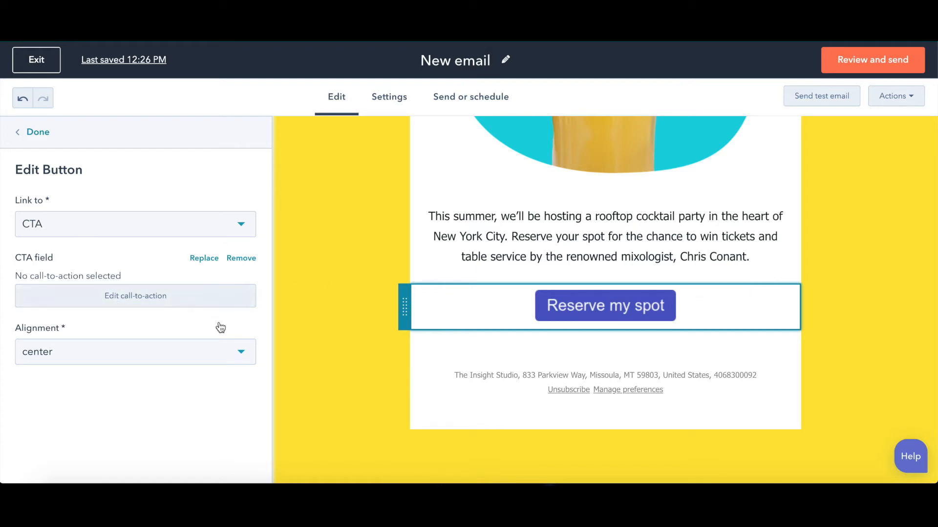
pyautogui.moveTo(392, 306)
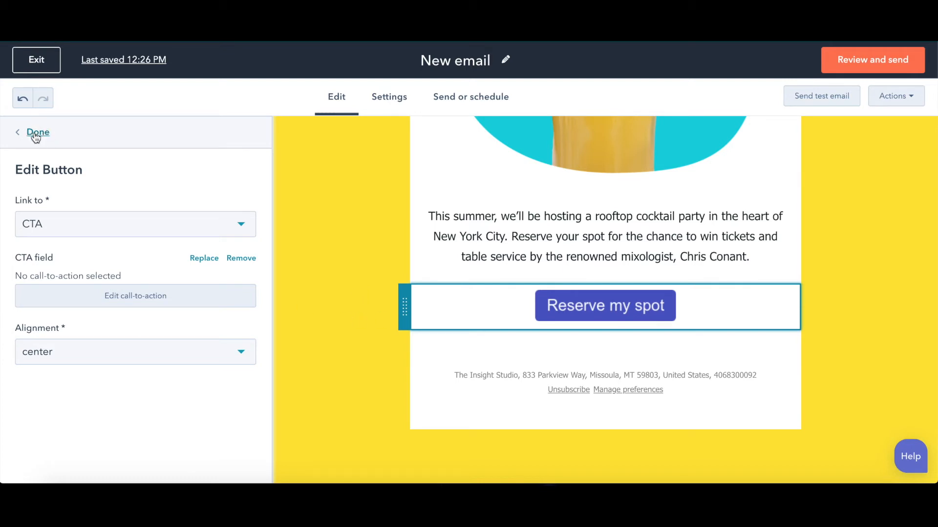
# - Close the button settings and browse the content modules for a Button module
pyautogui.click(37, 133)
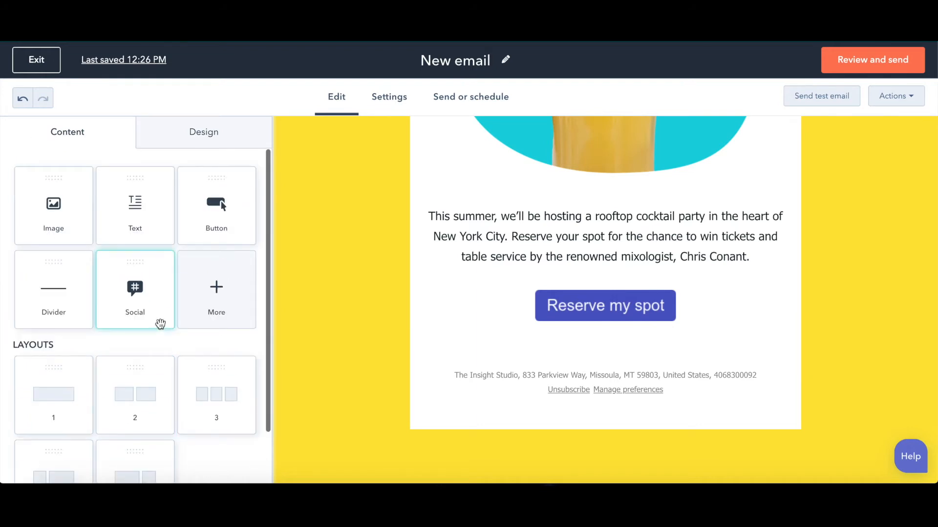
pyautogui.moveTo(216, 285)
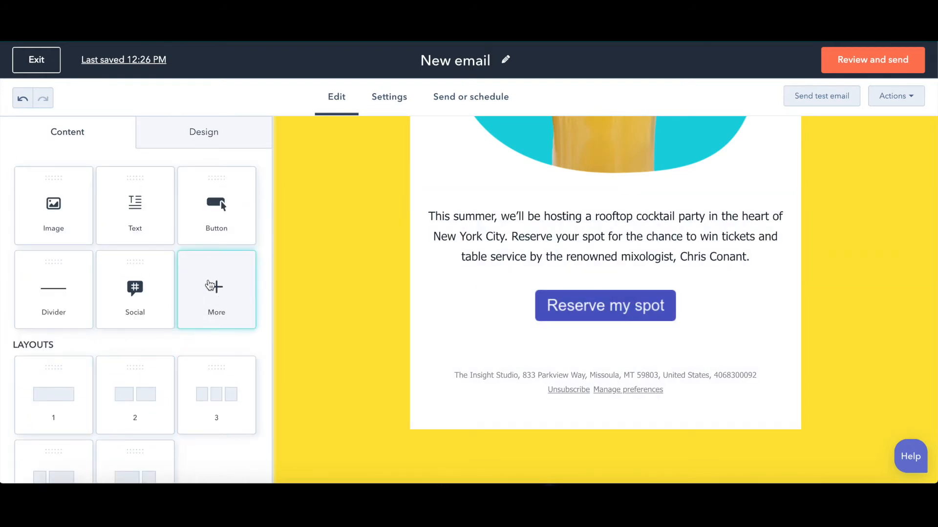
pyautogui.click(216, 290)
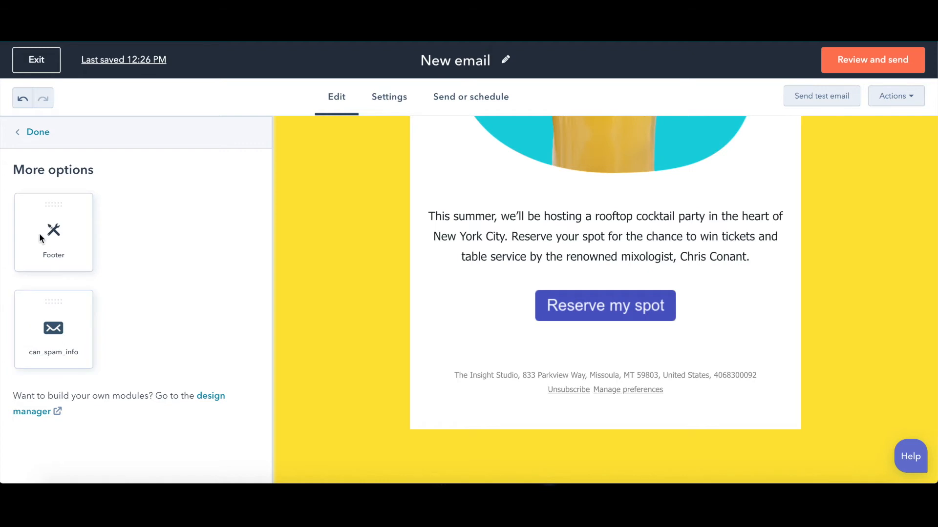
pyautogui.click(38, 132)
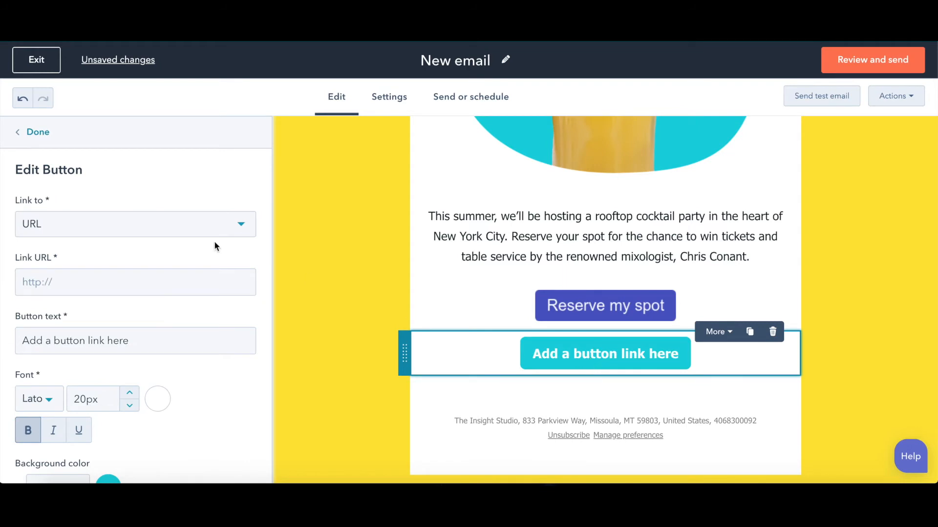
# - Make the second button link to a CTA and open the picker to choose the Dram Shop CTA
pyautogui.click(134, 224)
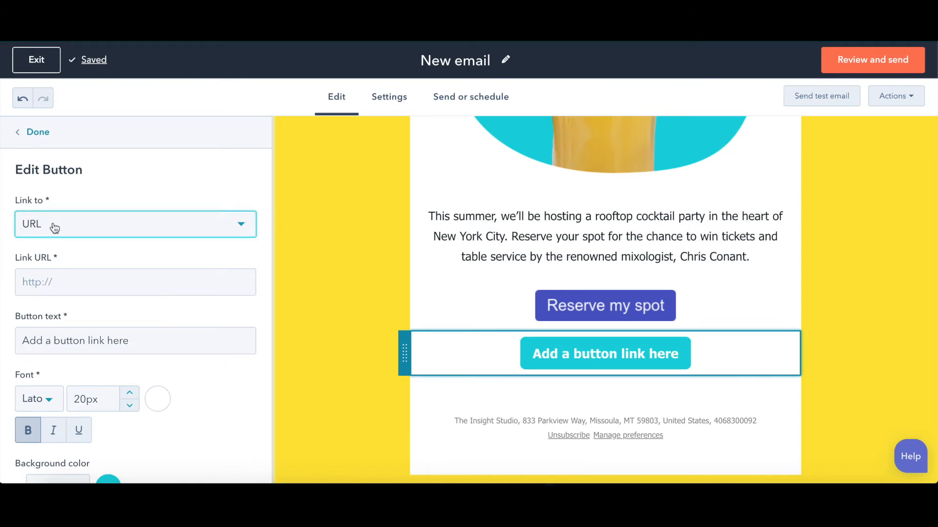
pyautogui.click(134, 224)
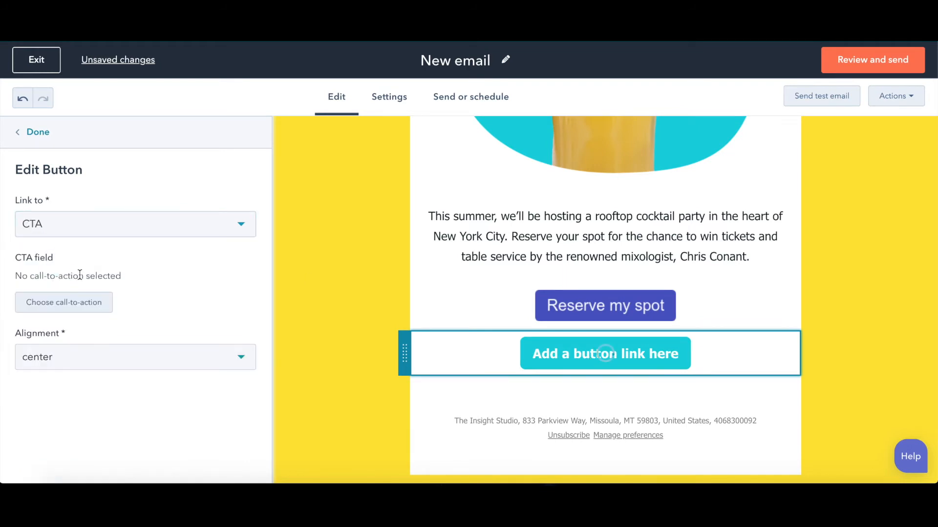
pyautogui.moveTo(64, 301)
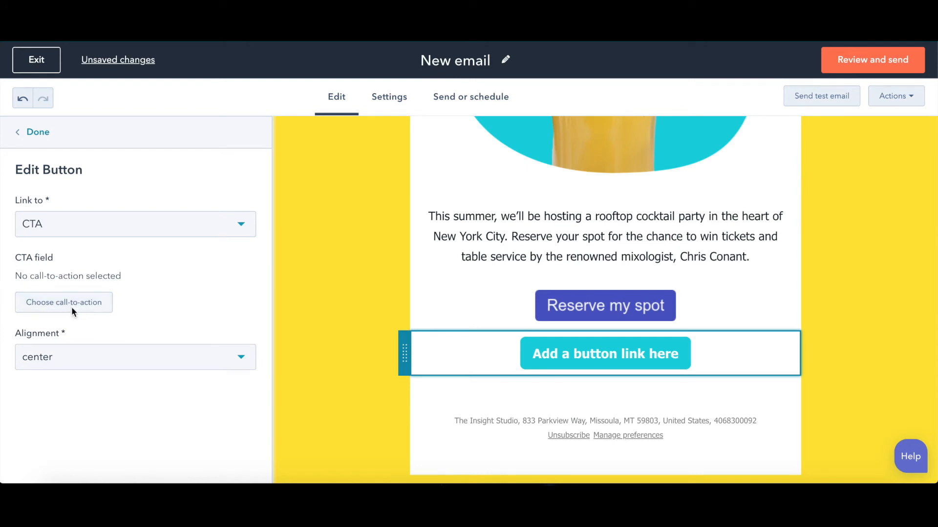
pyautogui.click(63, 302)
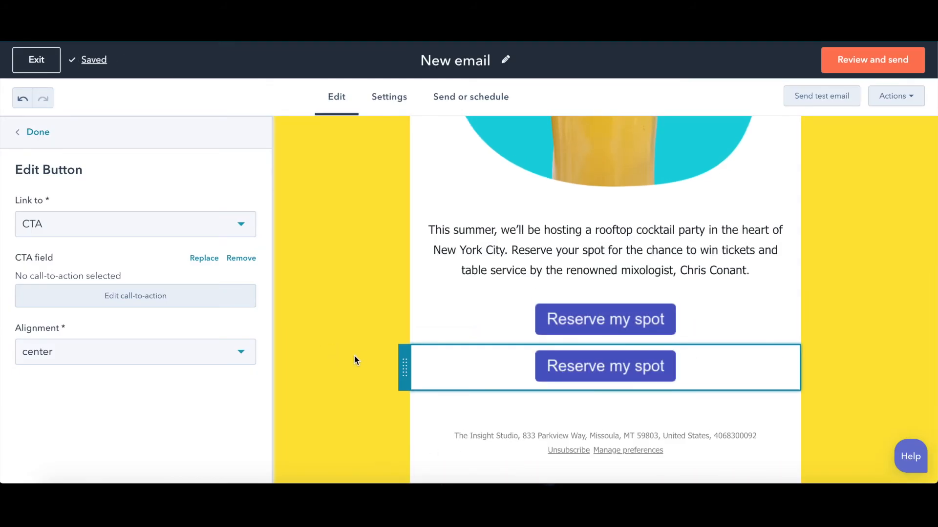
pyautogui.scroll(3)
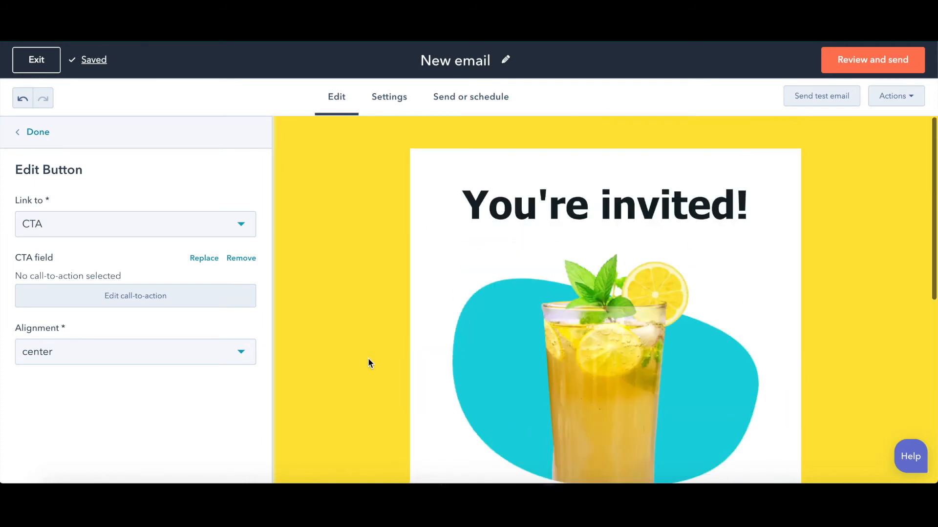
pyautogui.scroll(-3)
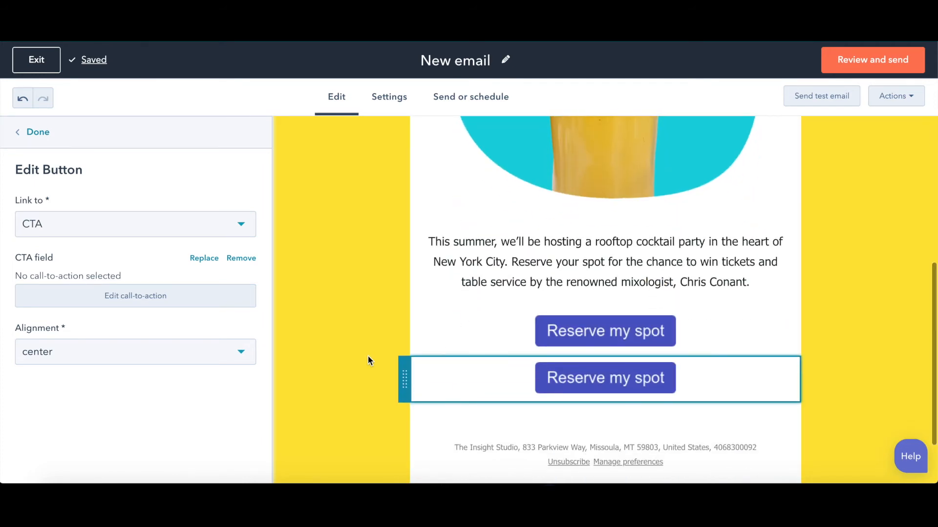